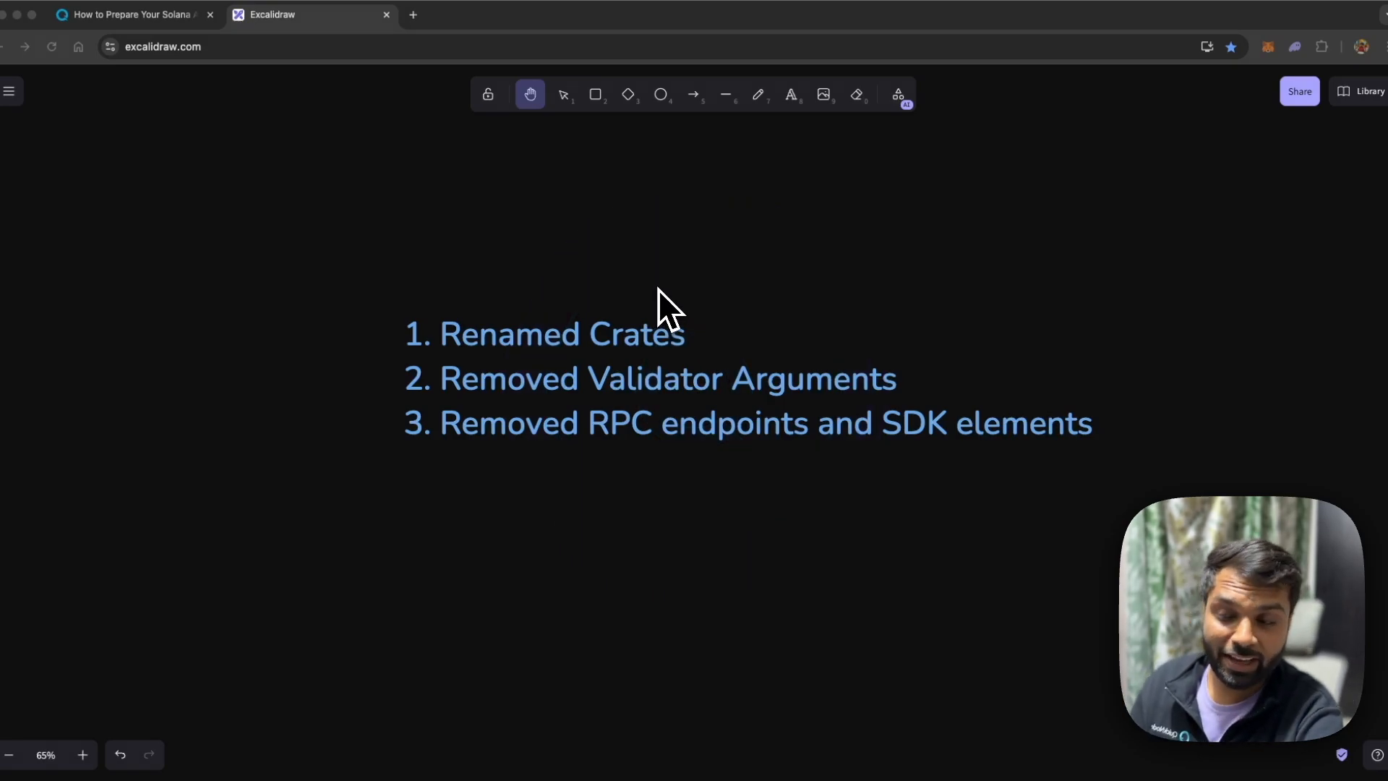
mouse_move(693, 348)
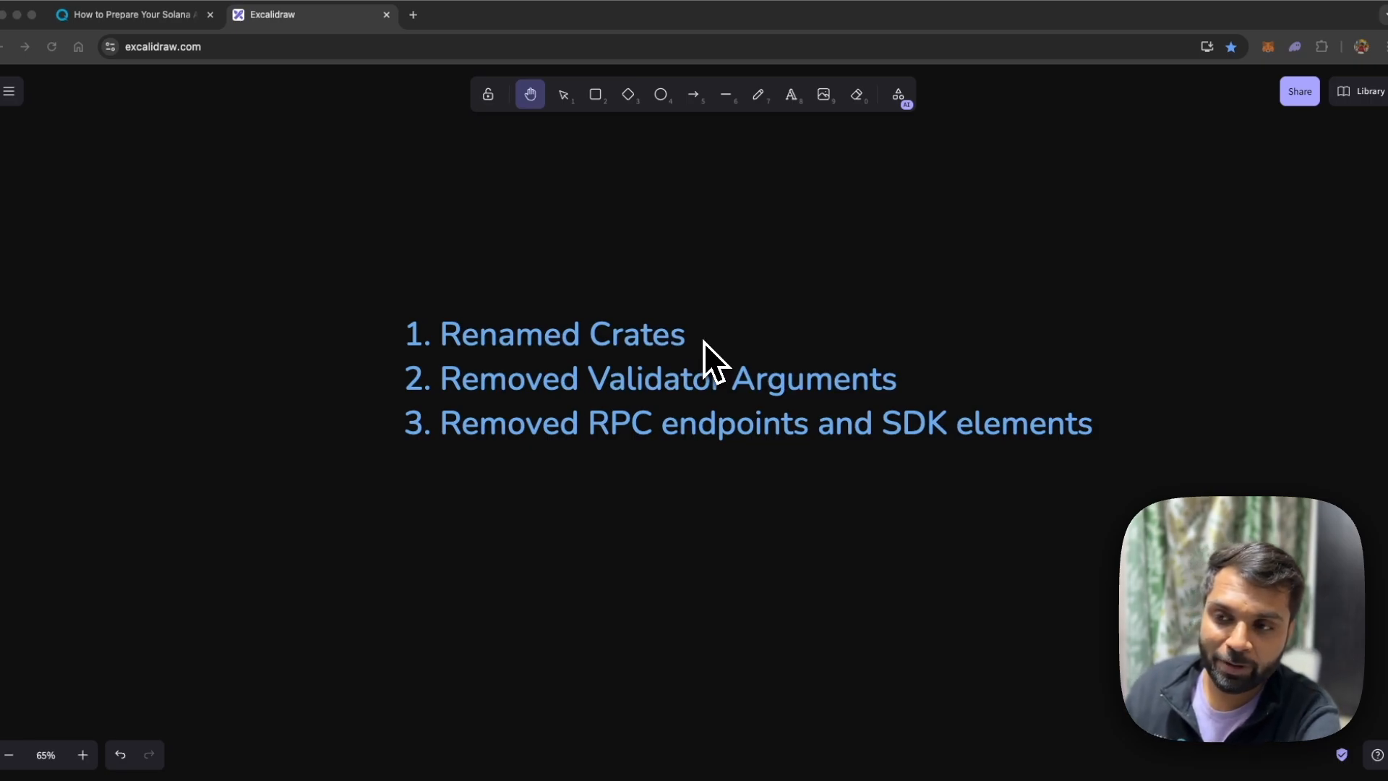
mouse_move(713, 367)
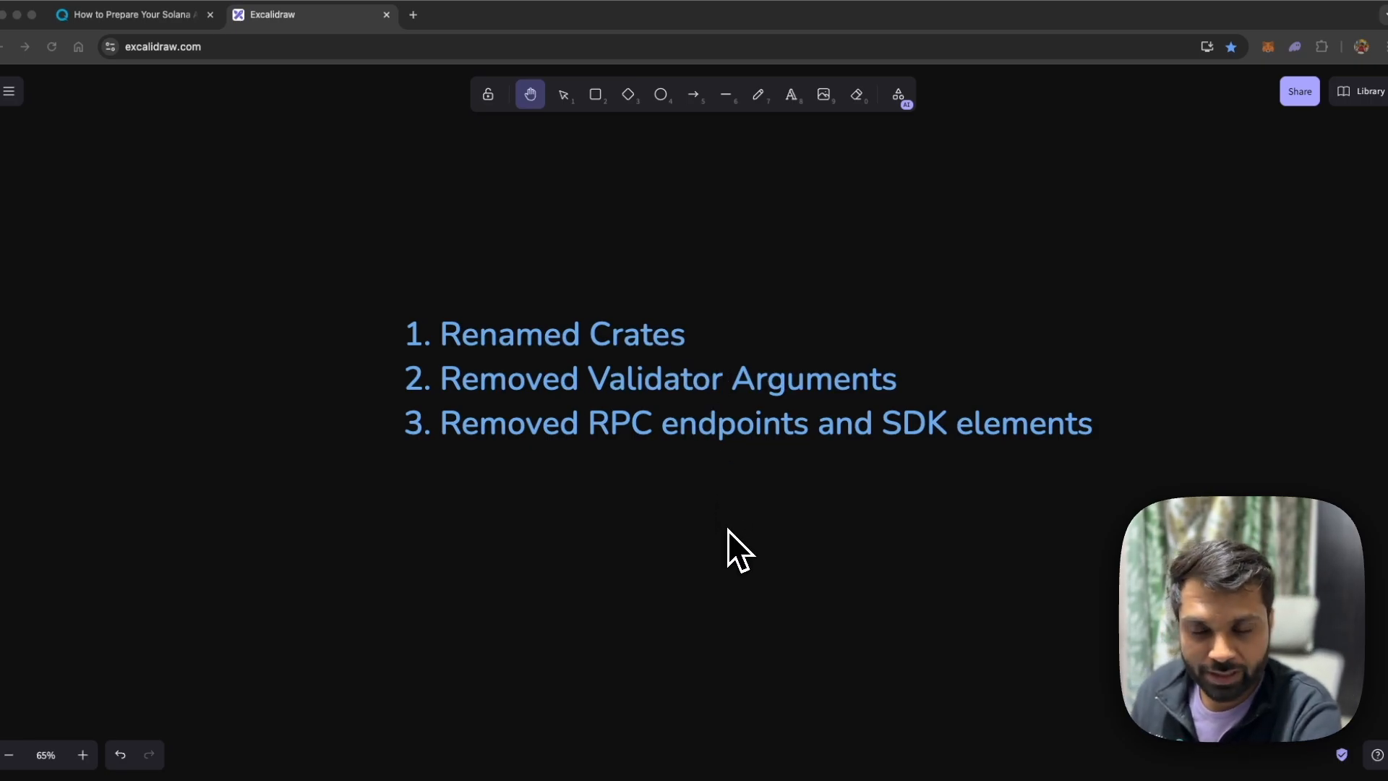
mouse_move(657, 571)
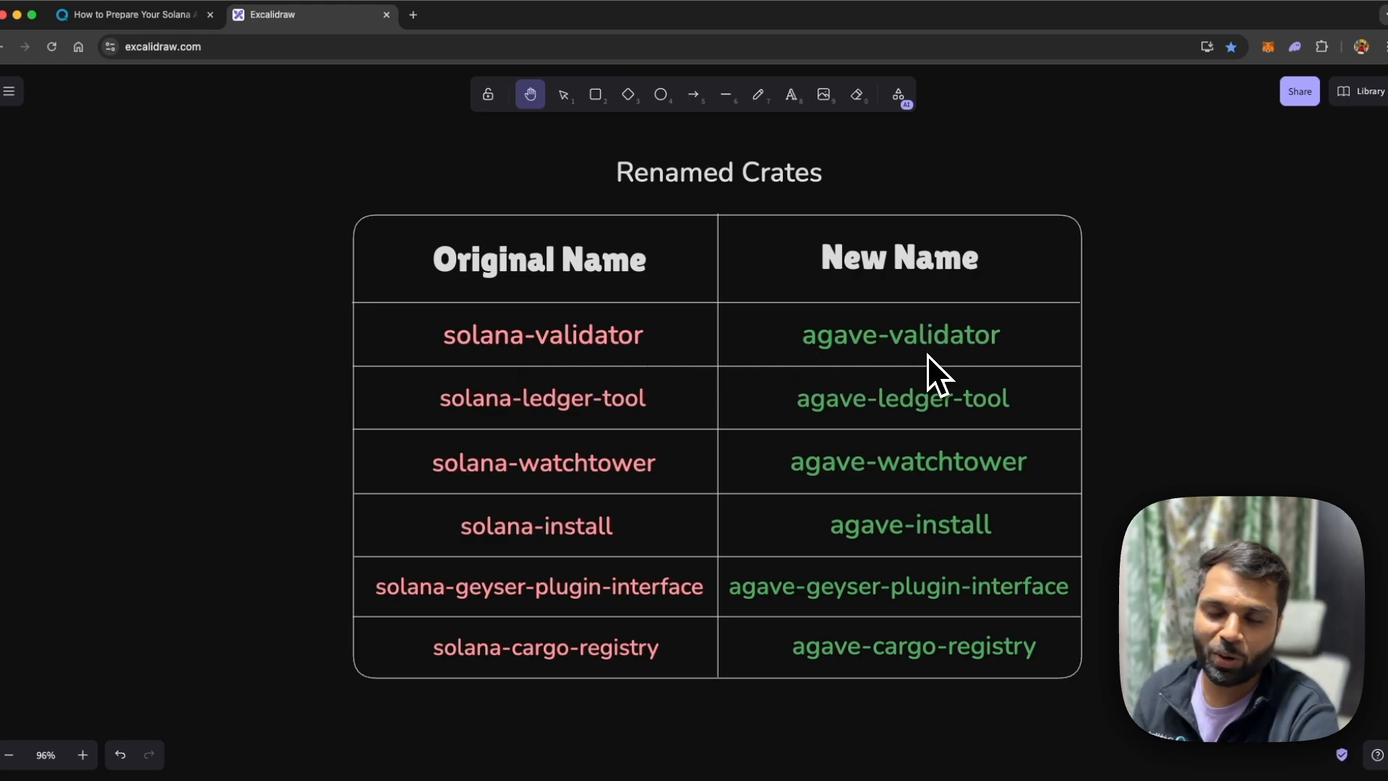
mouse_move(1122, 372)
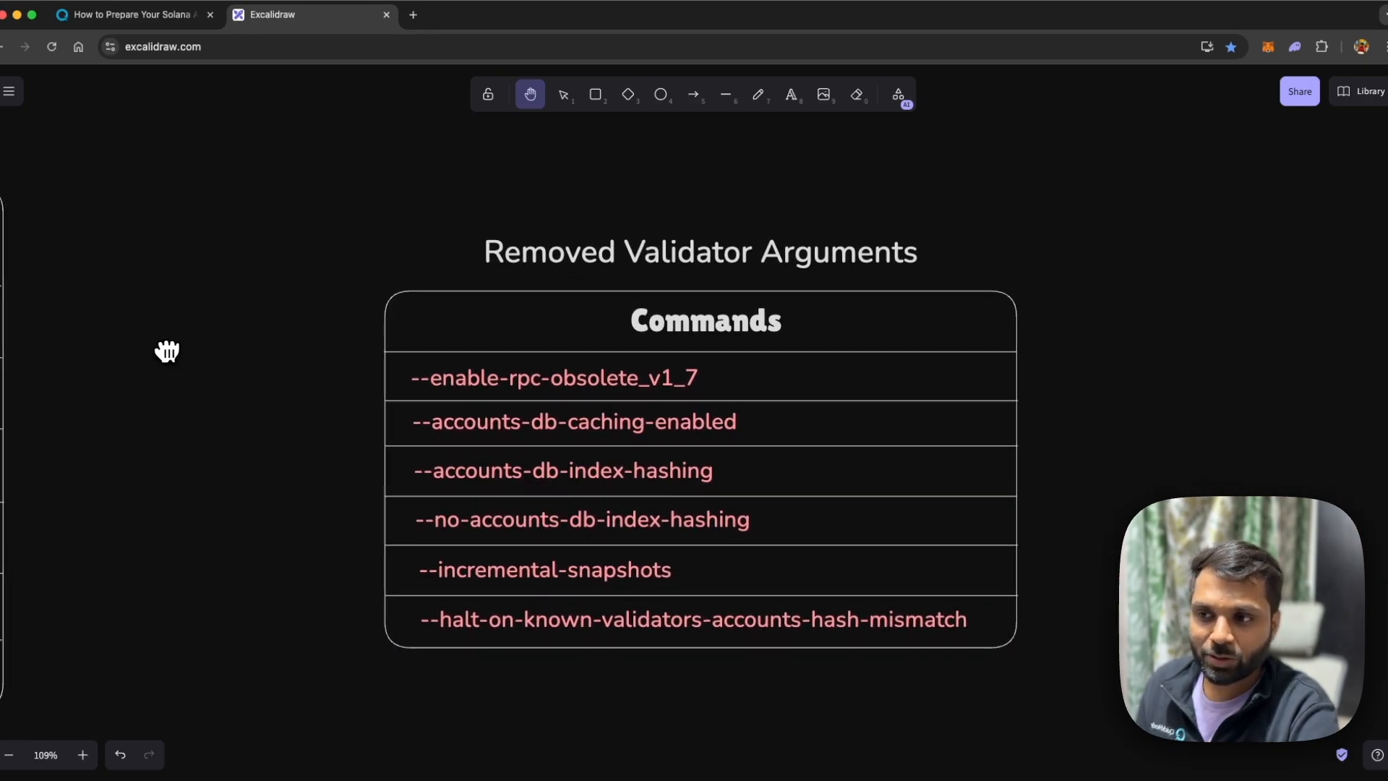
- Pan to center the Removed Validator Arguments table, then frame the Renamed Crates table beside it
drag(167, 351, 211, 339)
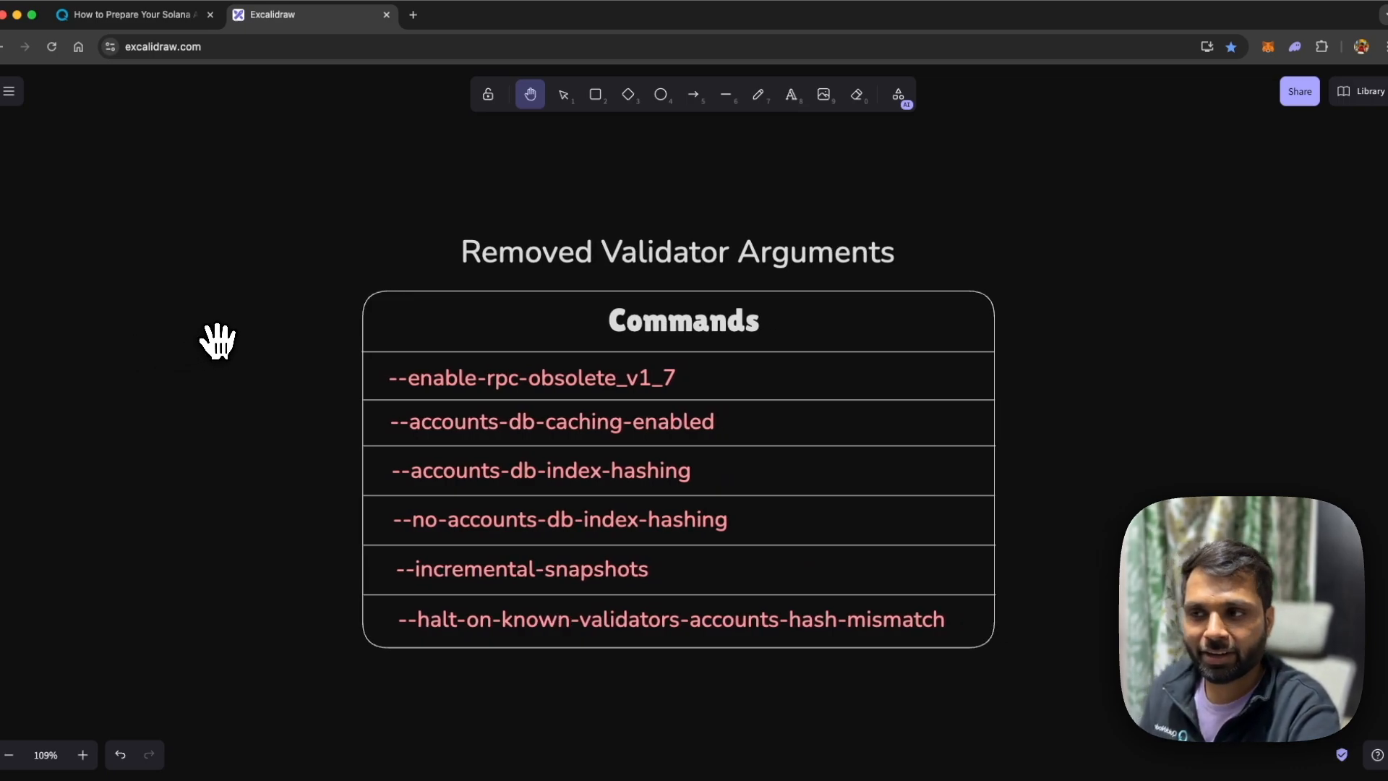
mouse_move(268, 522)
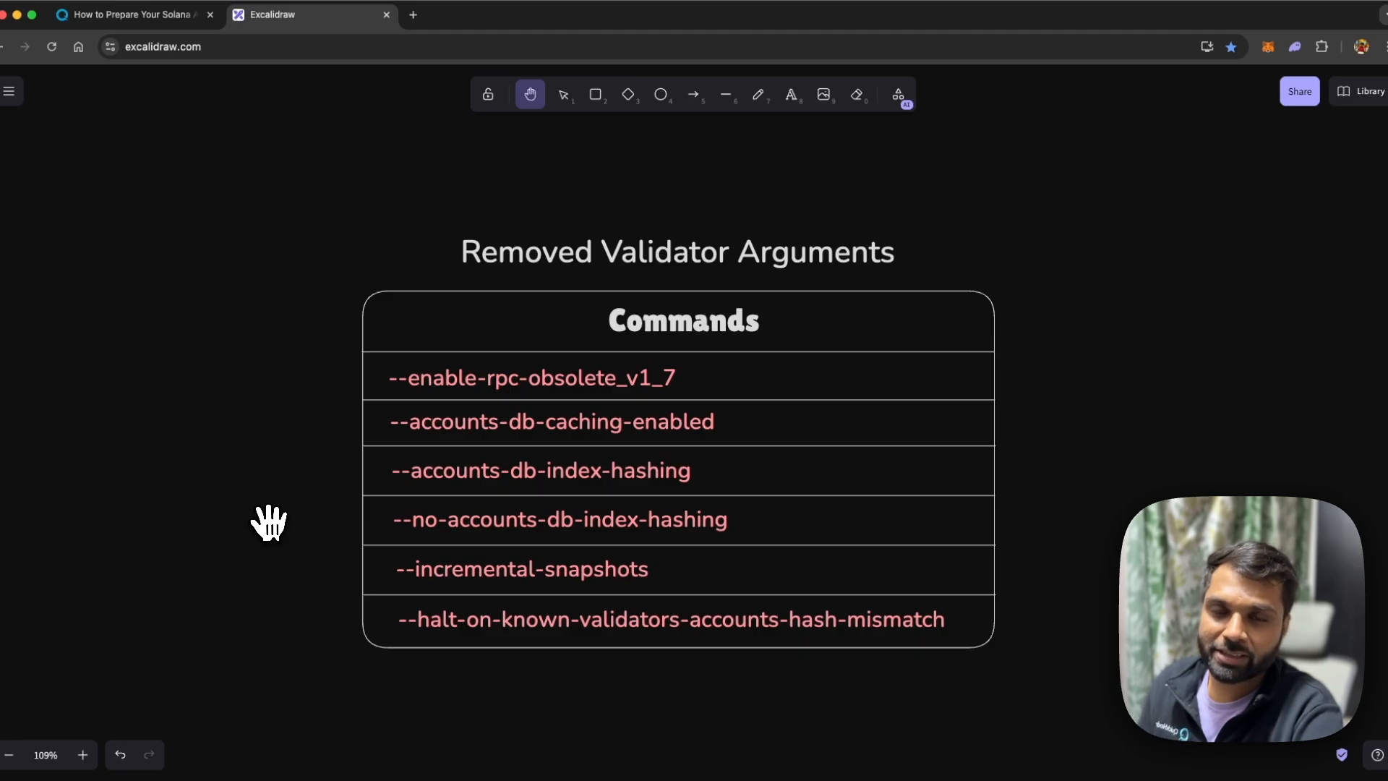
mouse_move(270, 521)
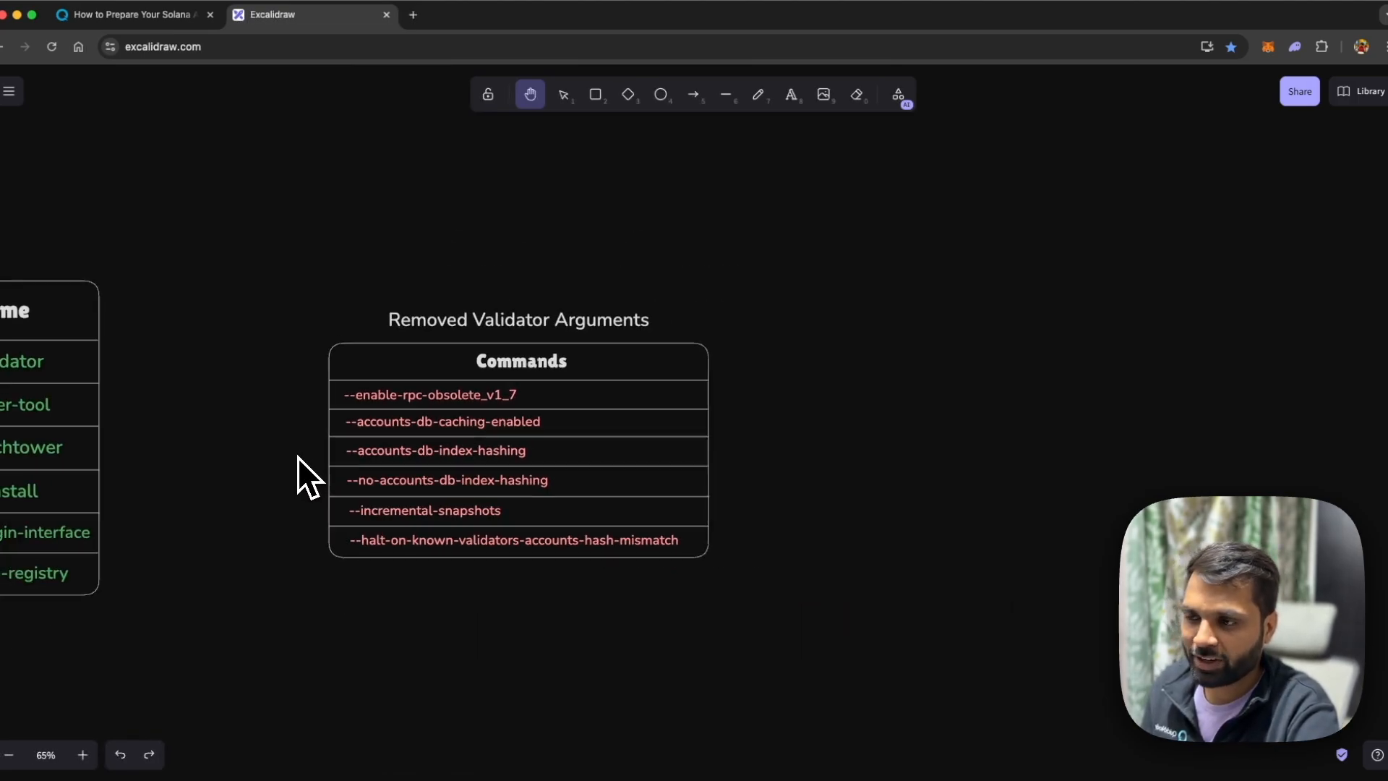
drag(310, 469, 686, 444)
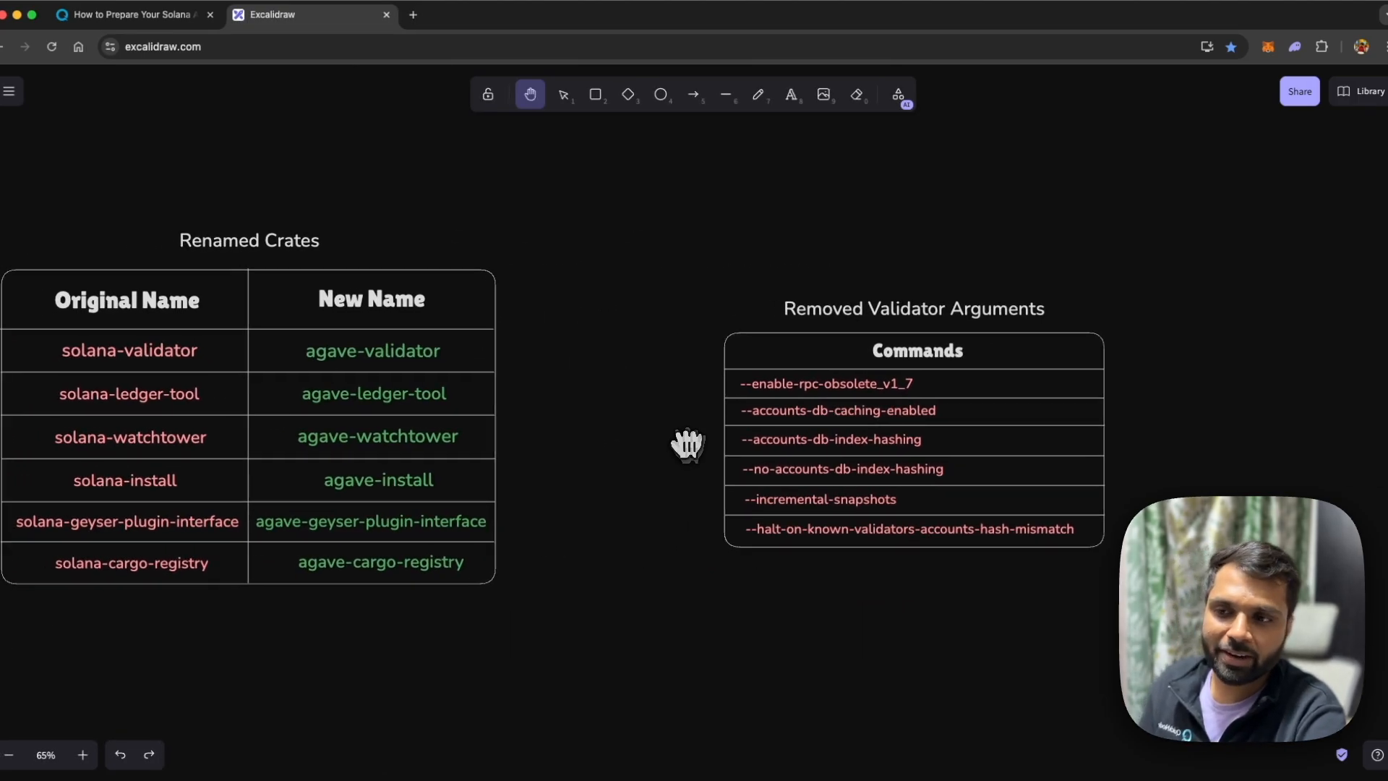
drag(686, 442, 644, 505)
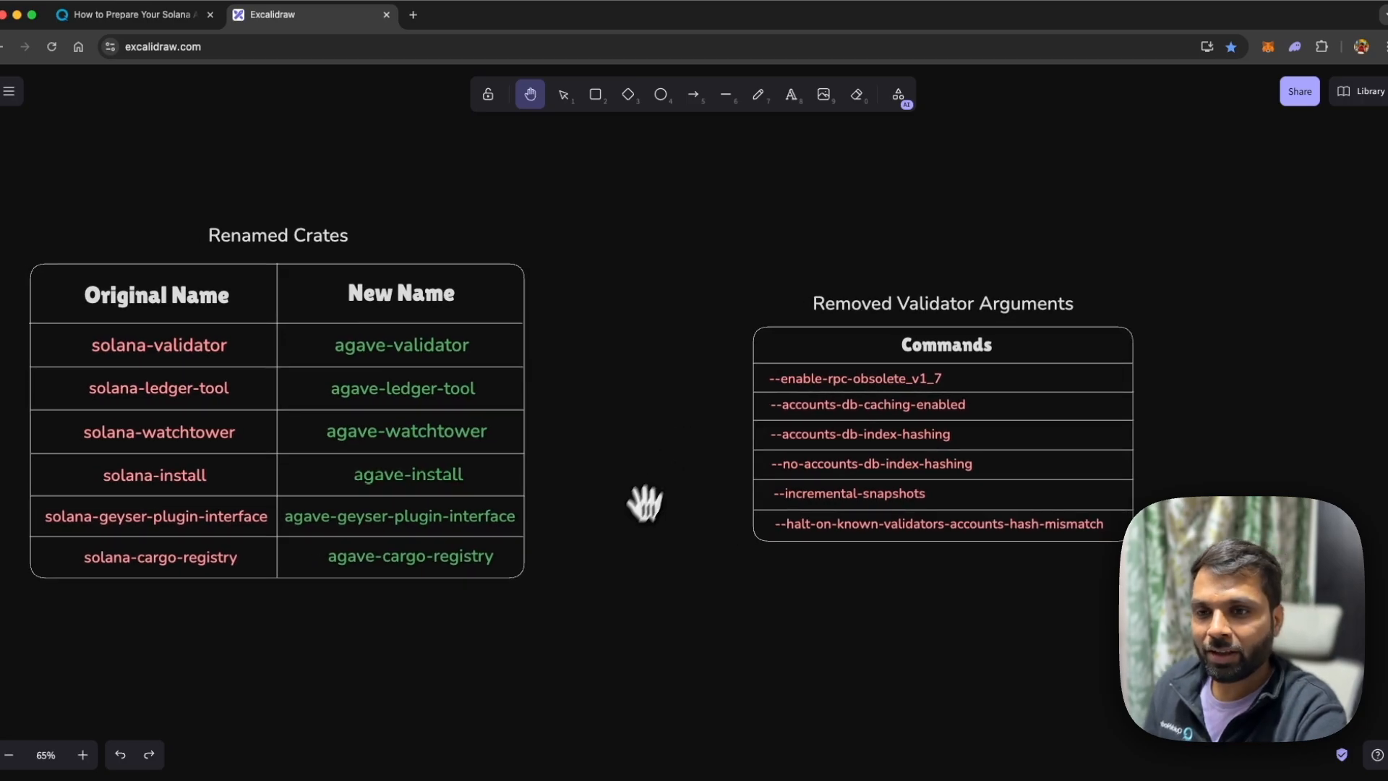
mouse_move(619, 598)
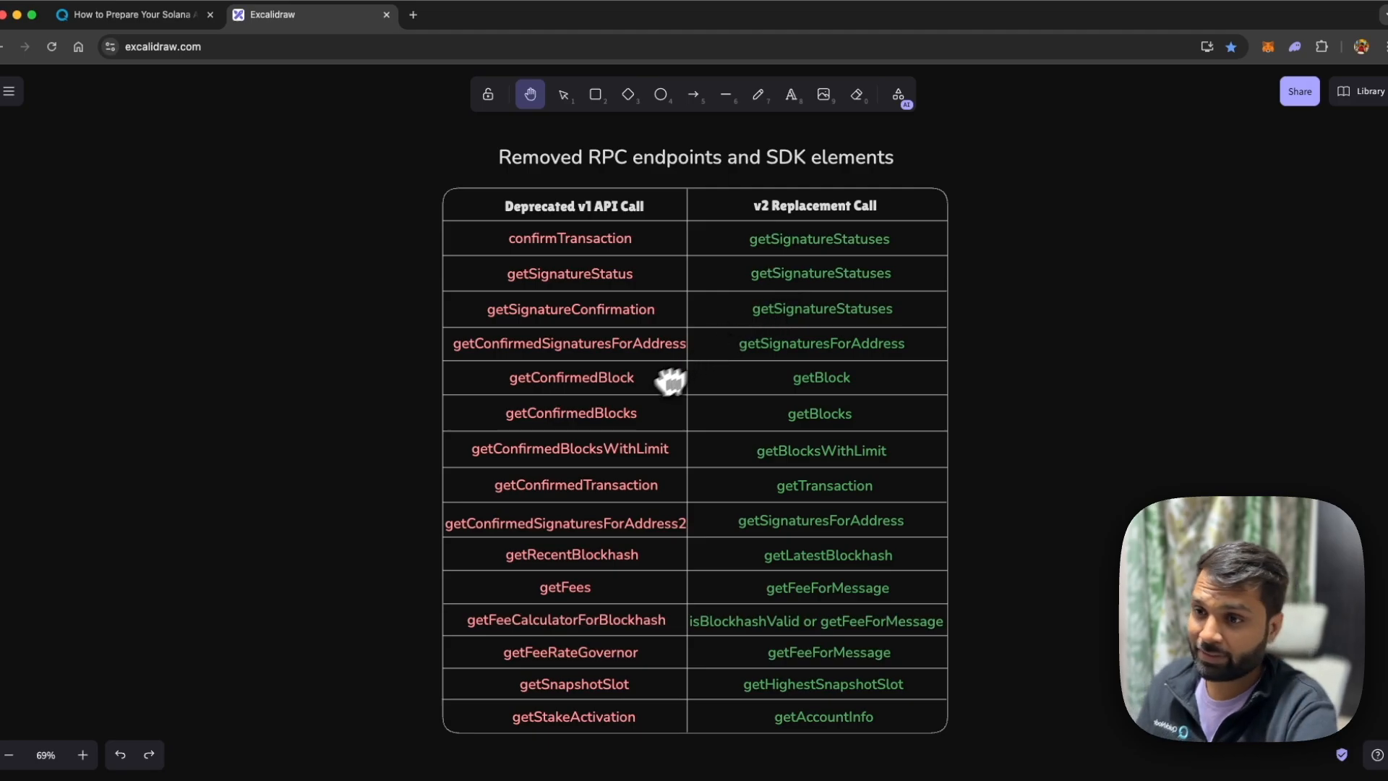
mouse_move(567, 257)
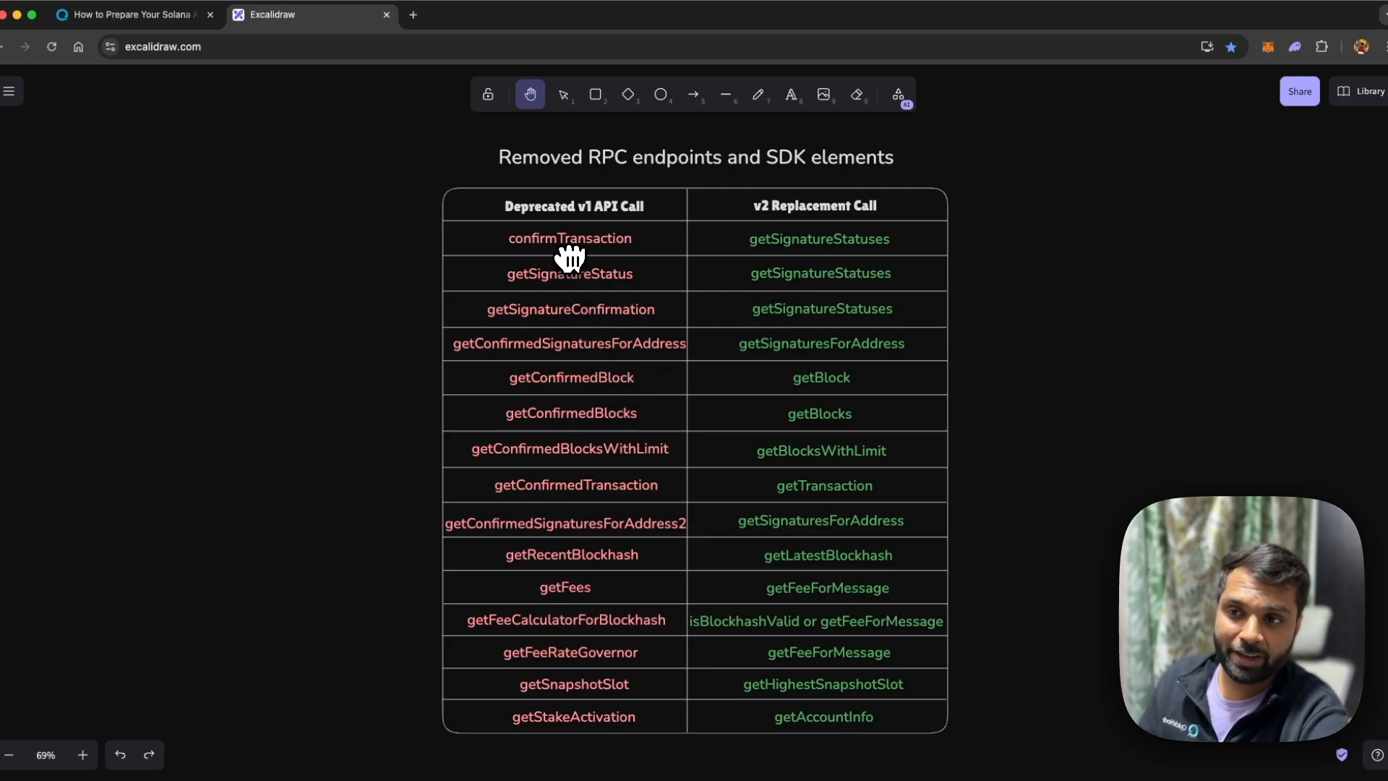
mouse_move(764, 332)
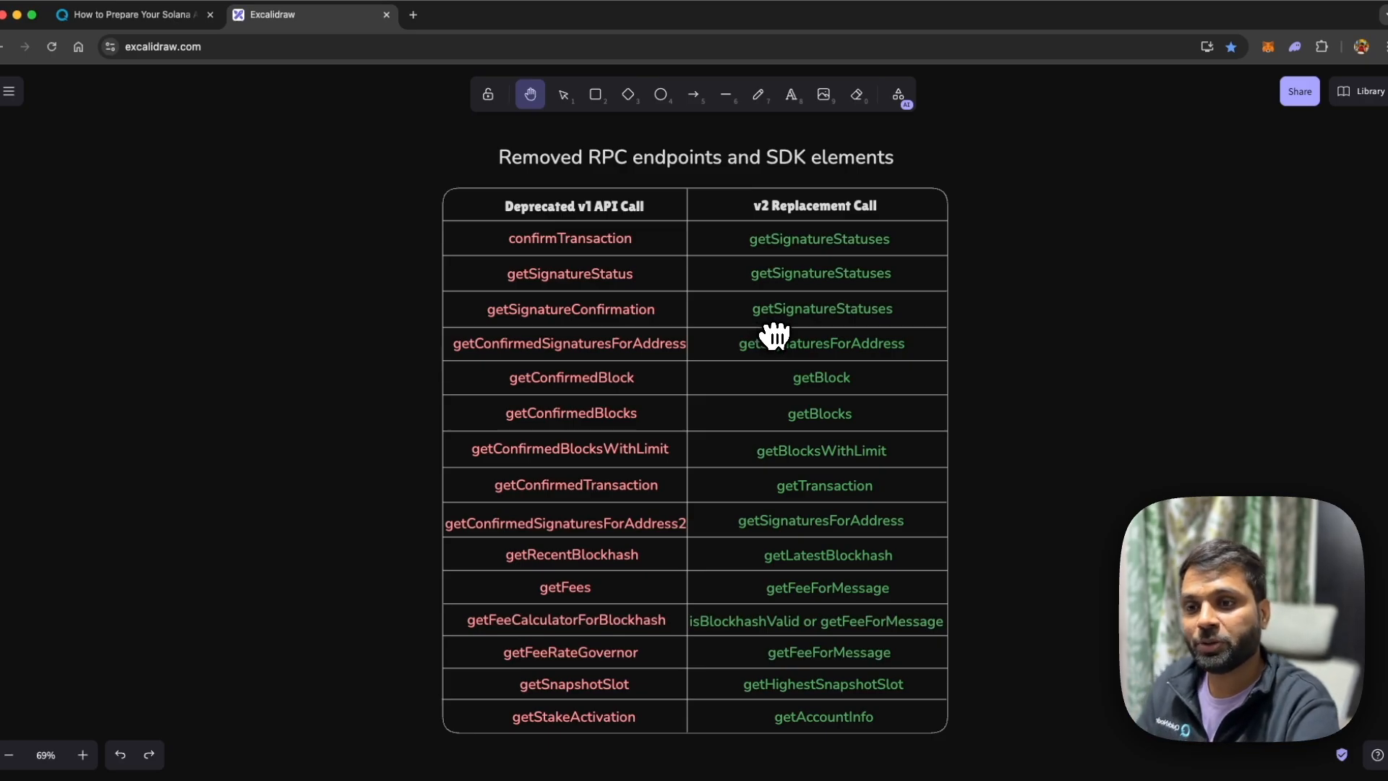
mouse_move(593, 407)
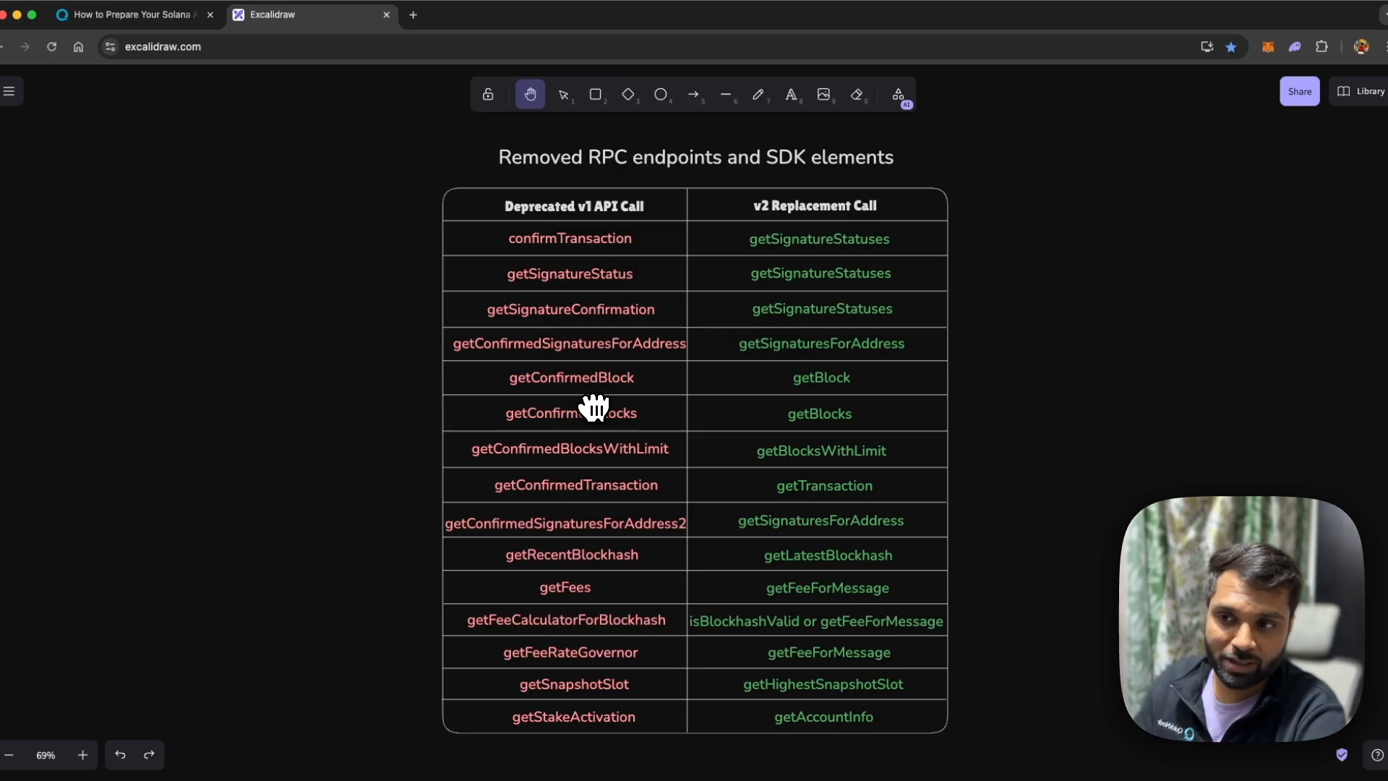
mouse_move(986, 303)
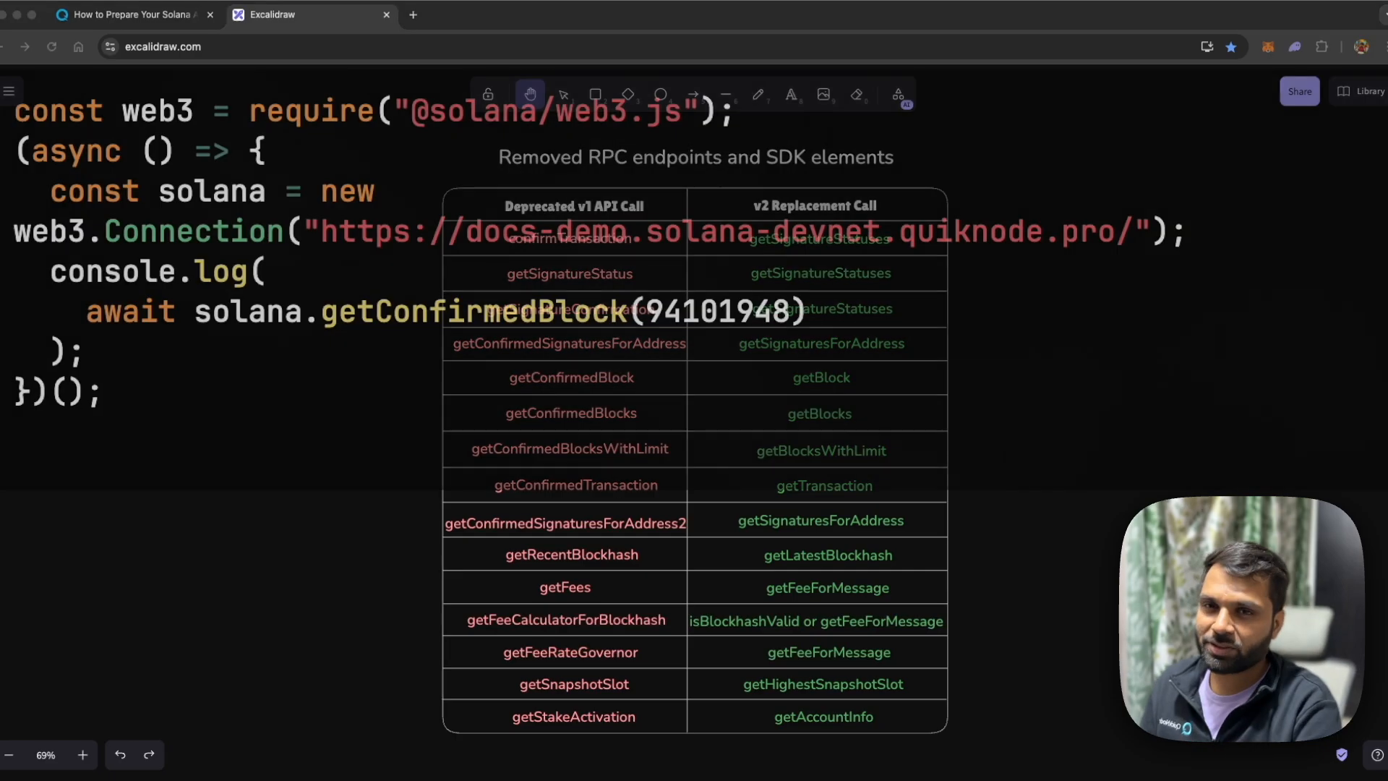
double_click(478, 311)
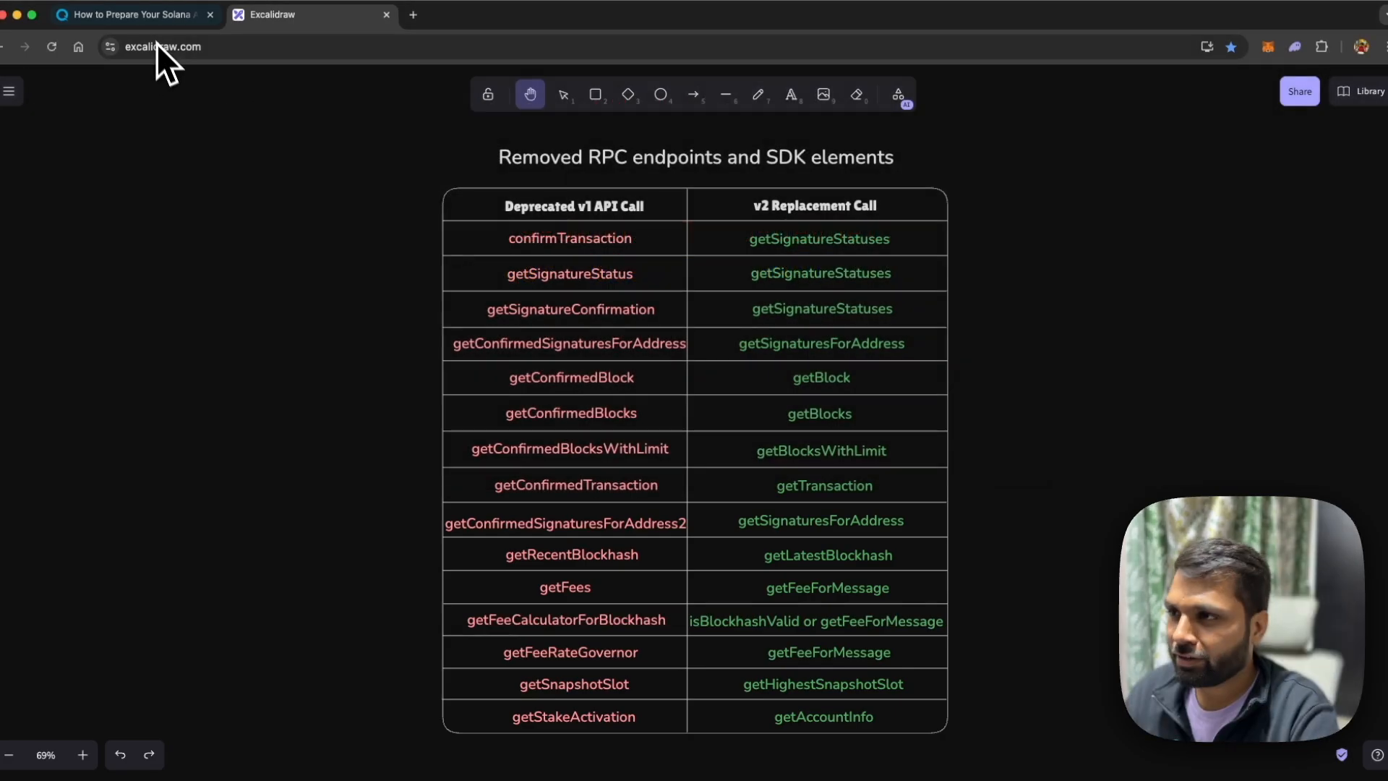
- Switch to the QuickNode guide on preparing for Agave v2.0 and scroll down it
click(129, 15)
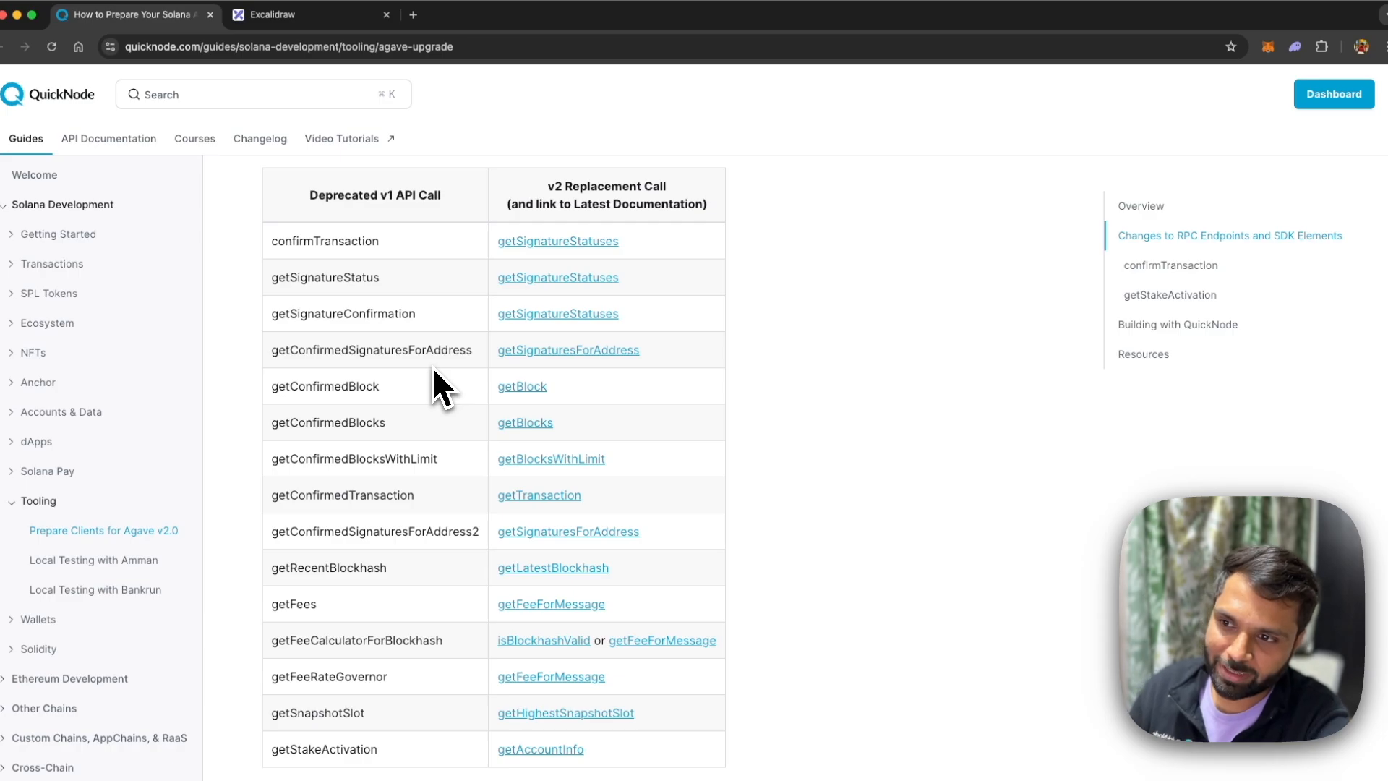
mouse_move(655, 456)
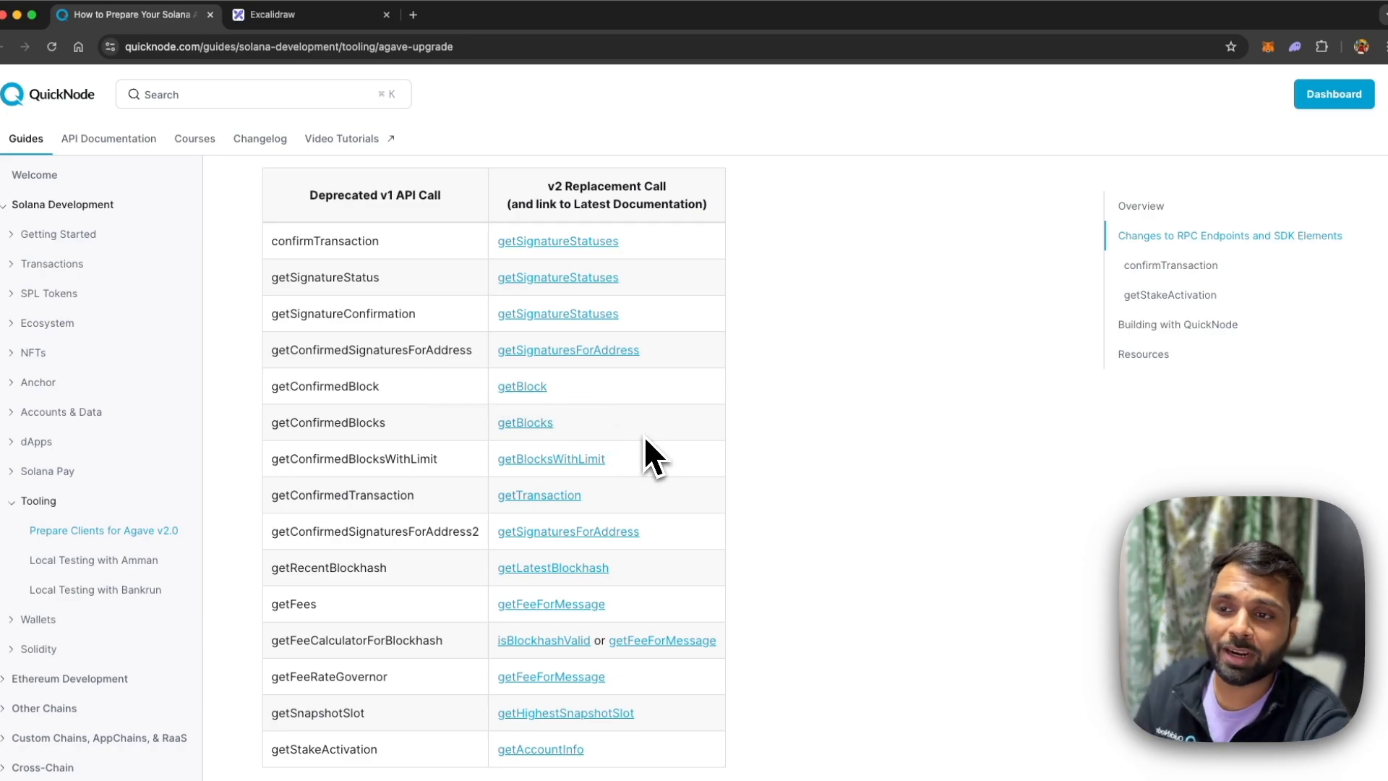
mouse_move(698, 413)
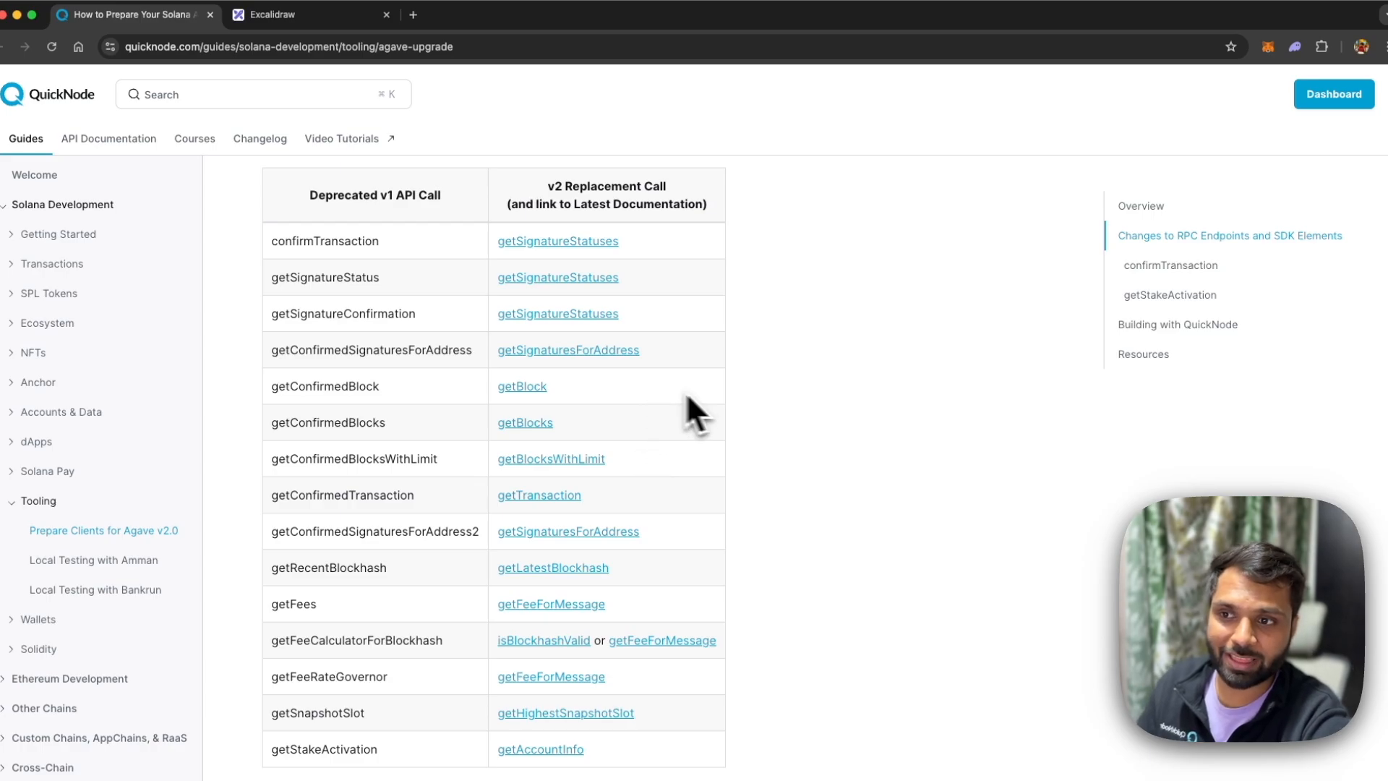
mouse_move(726, 430)
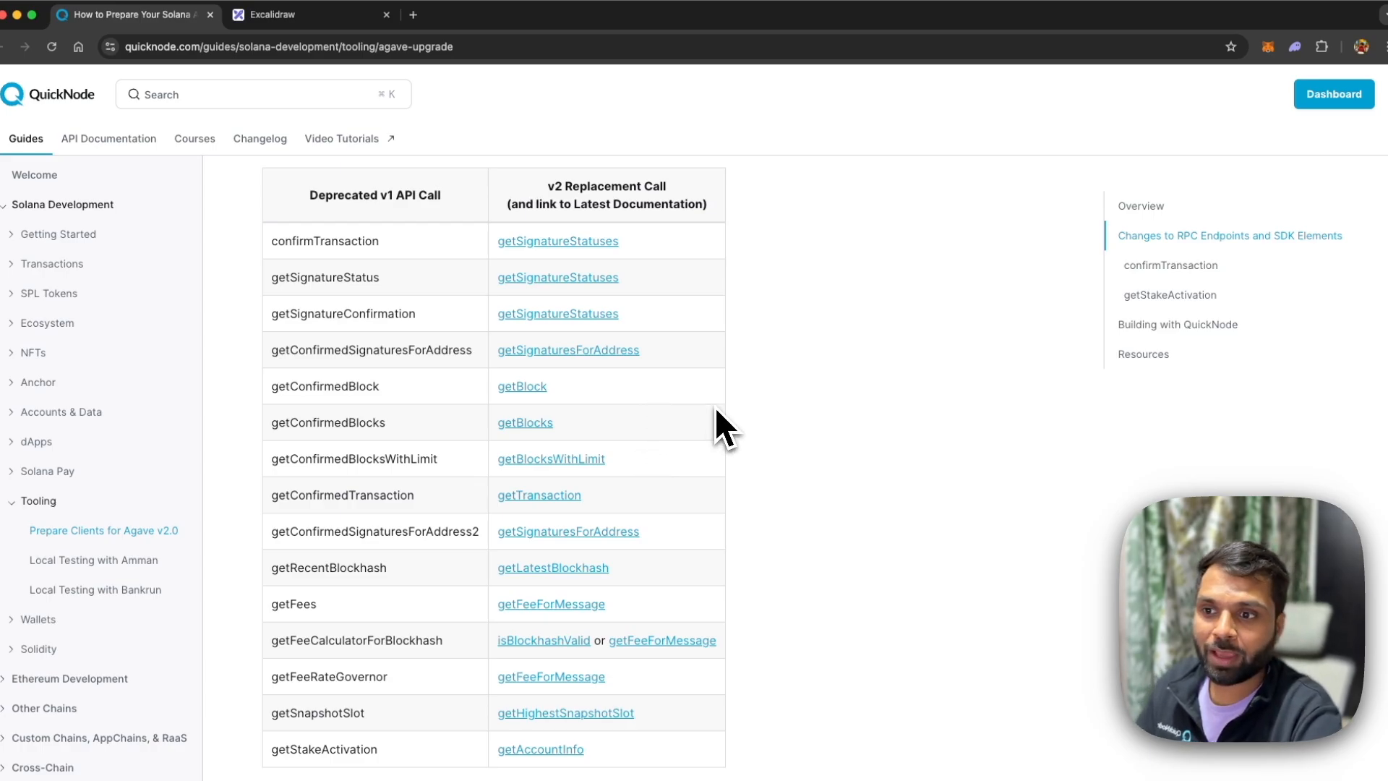
scroll(down, 3)
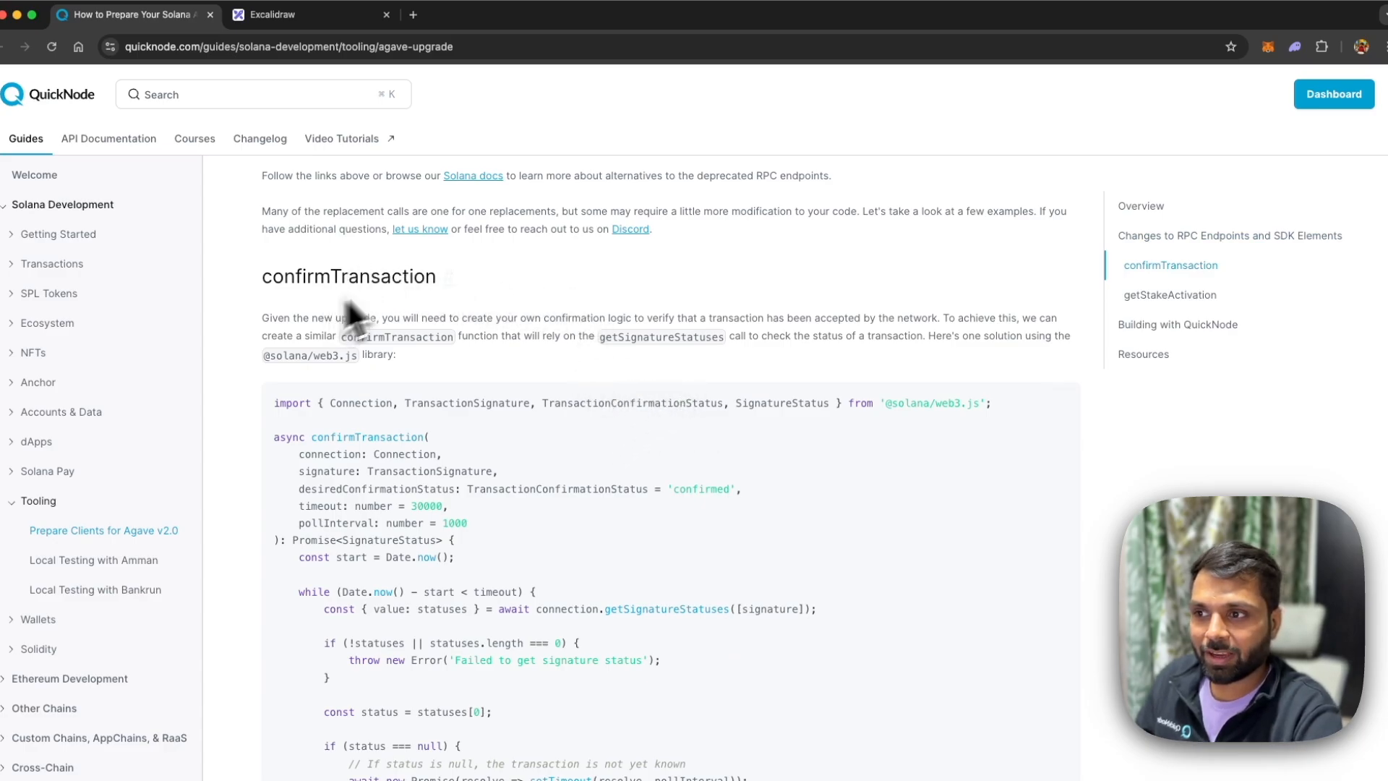
mouse_move(352, 296)
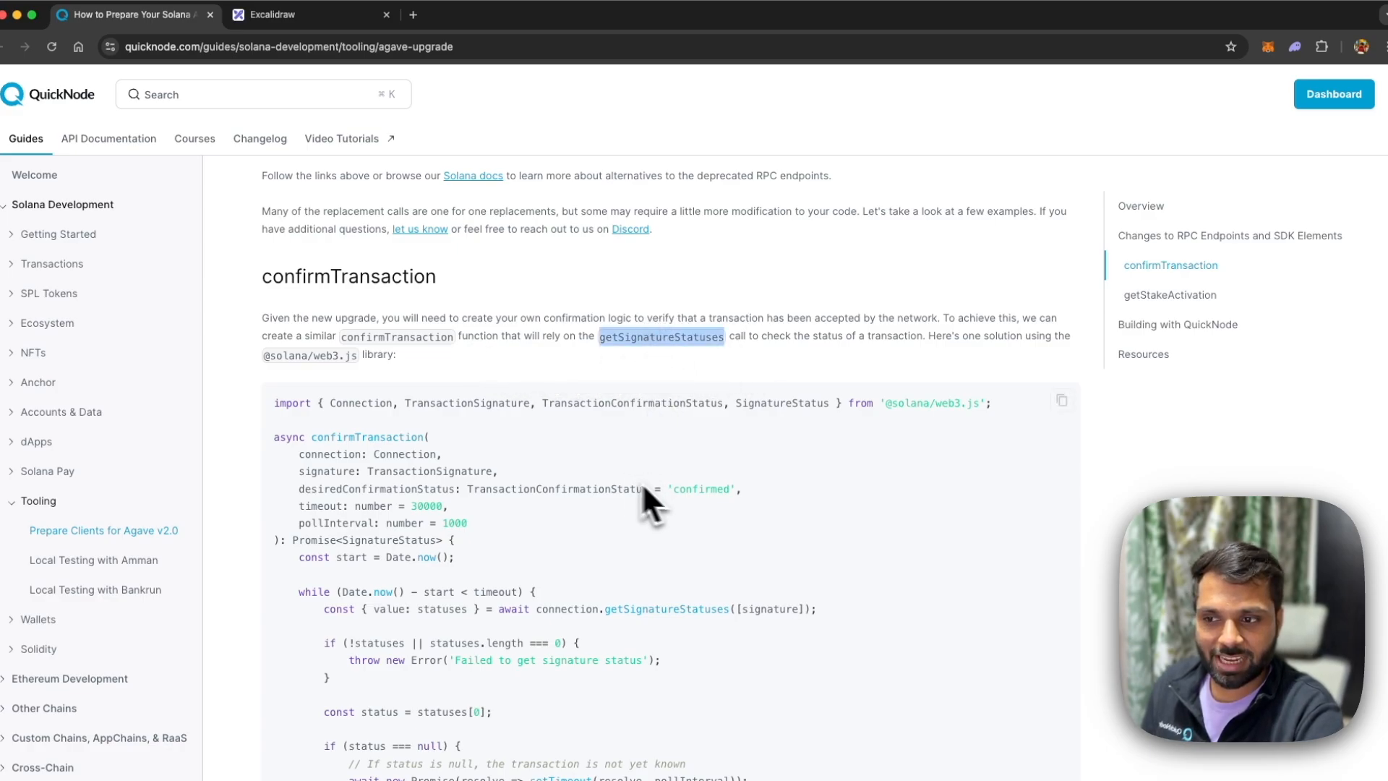
- Scroll through the confirmTransaction example, highlighting the timeout value, down to the polling loop
scroll(down, 3)
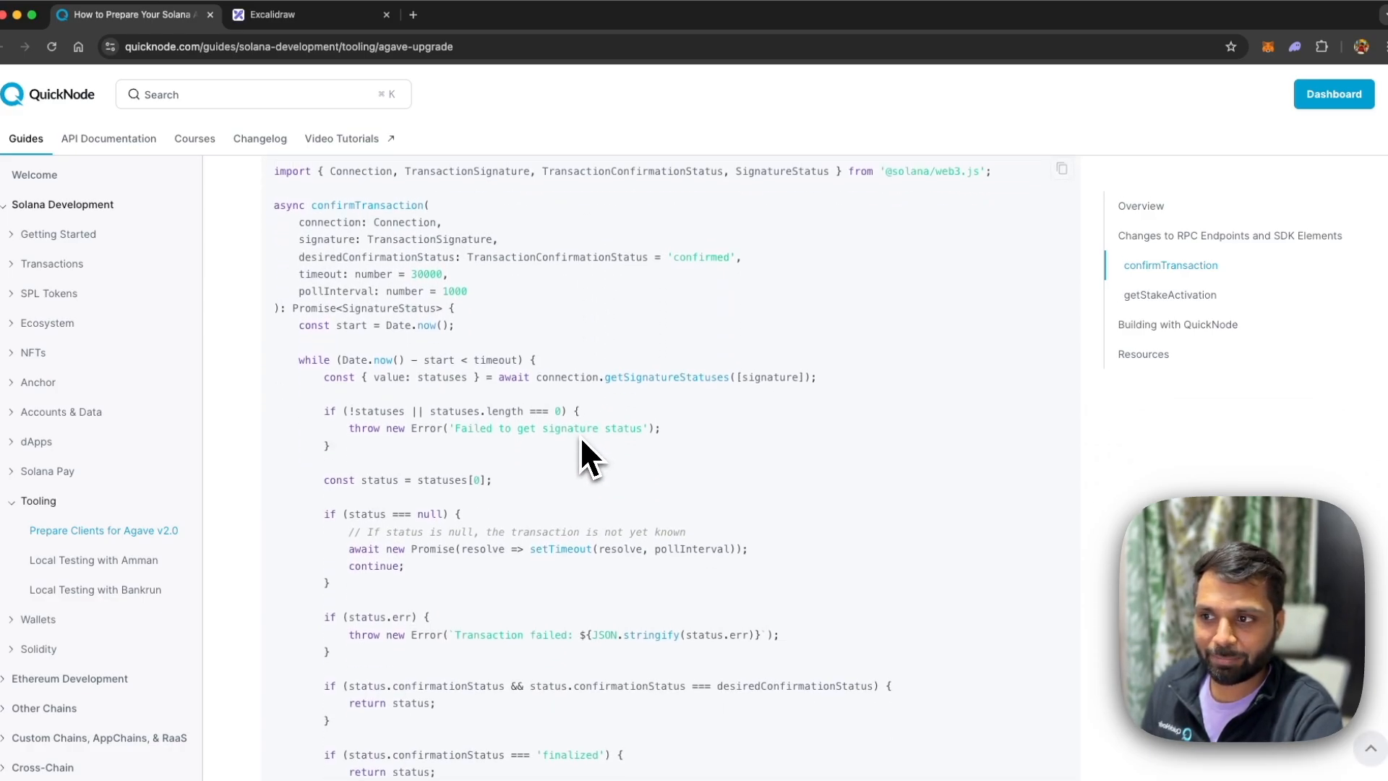
mouse_move(527, 336)
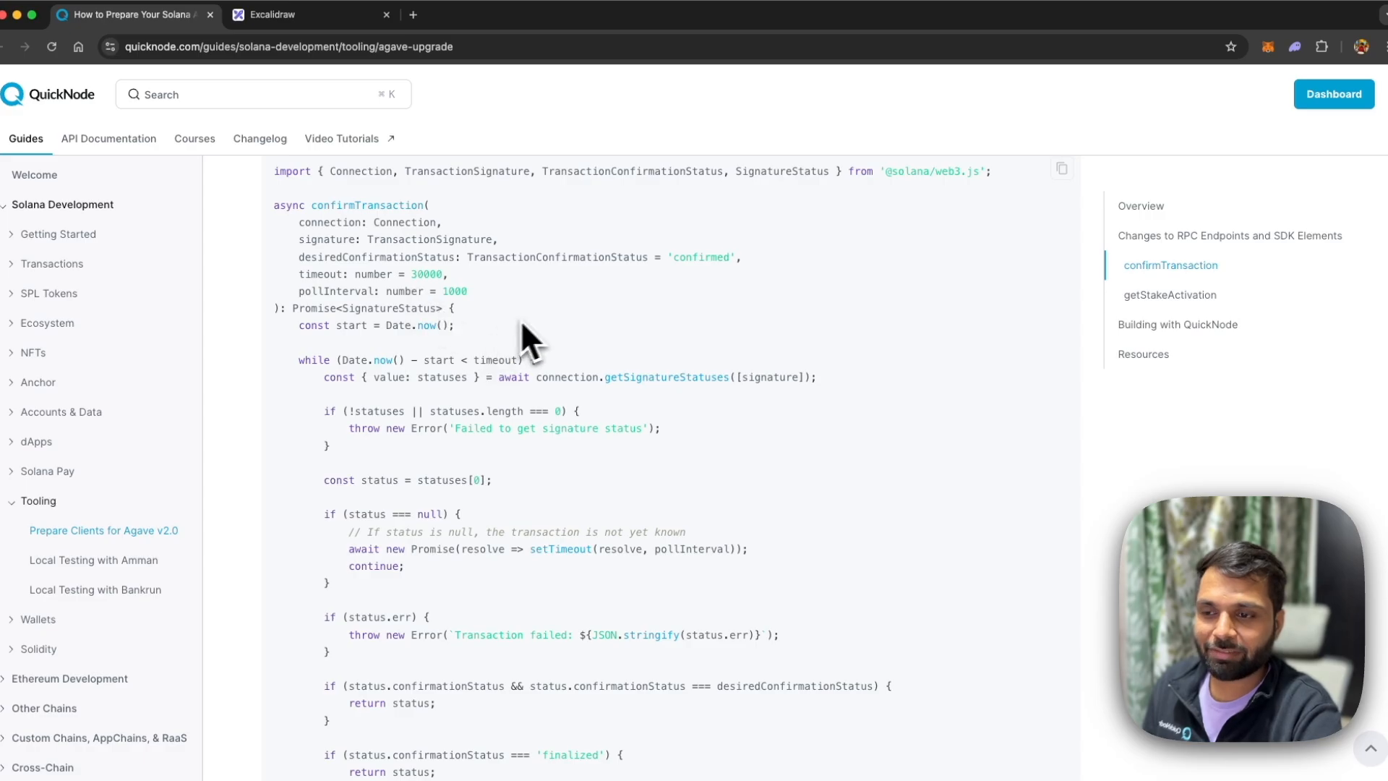
double_click(666, 376)
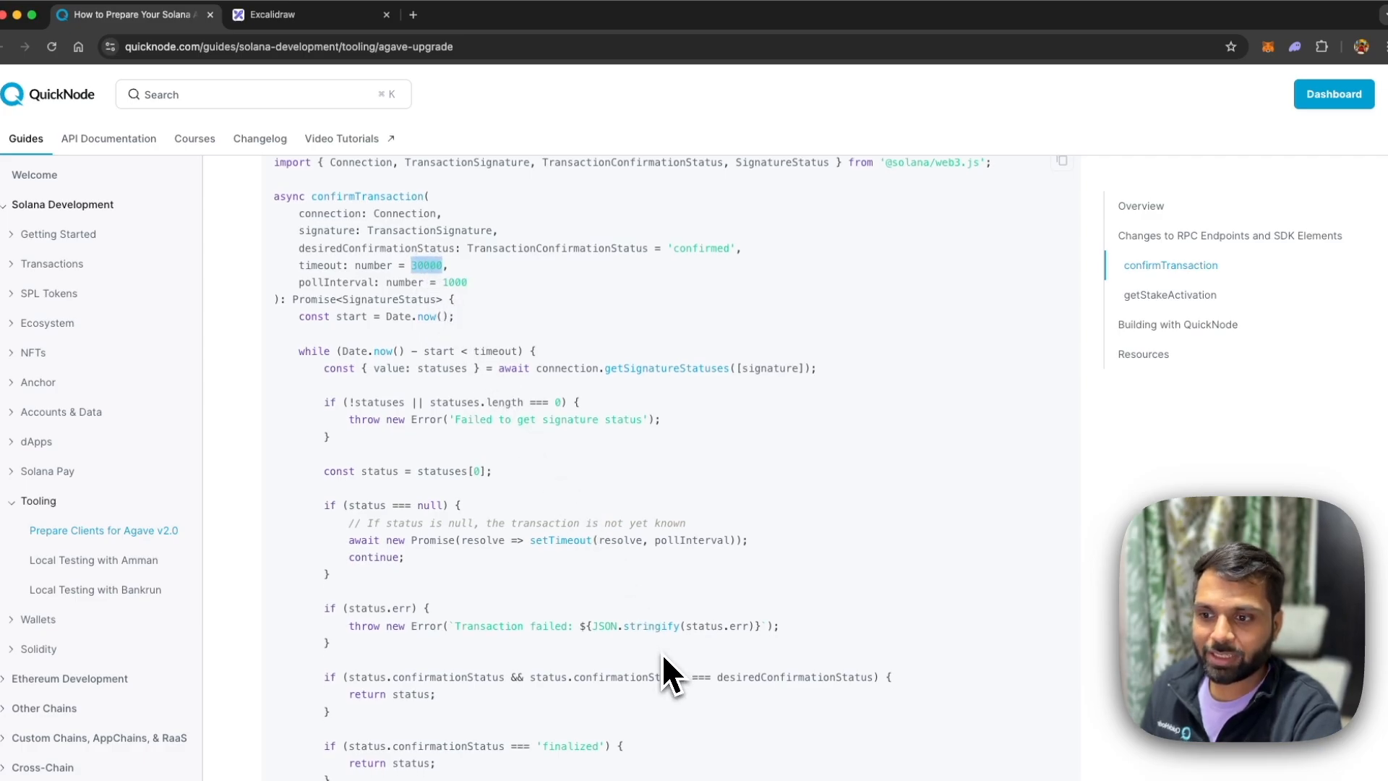
scroll(down, 3)
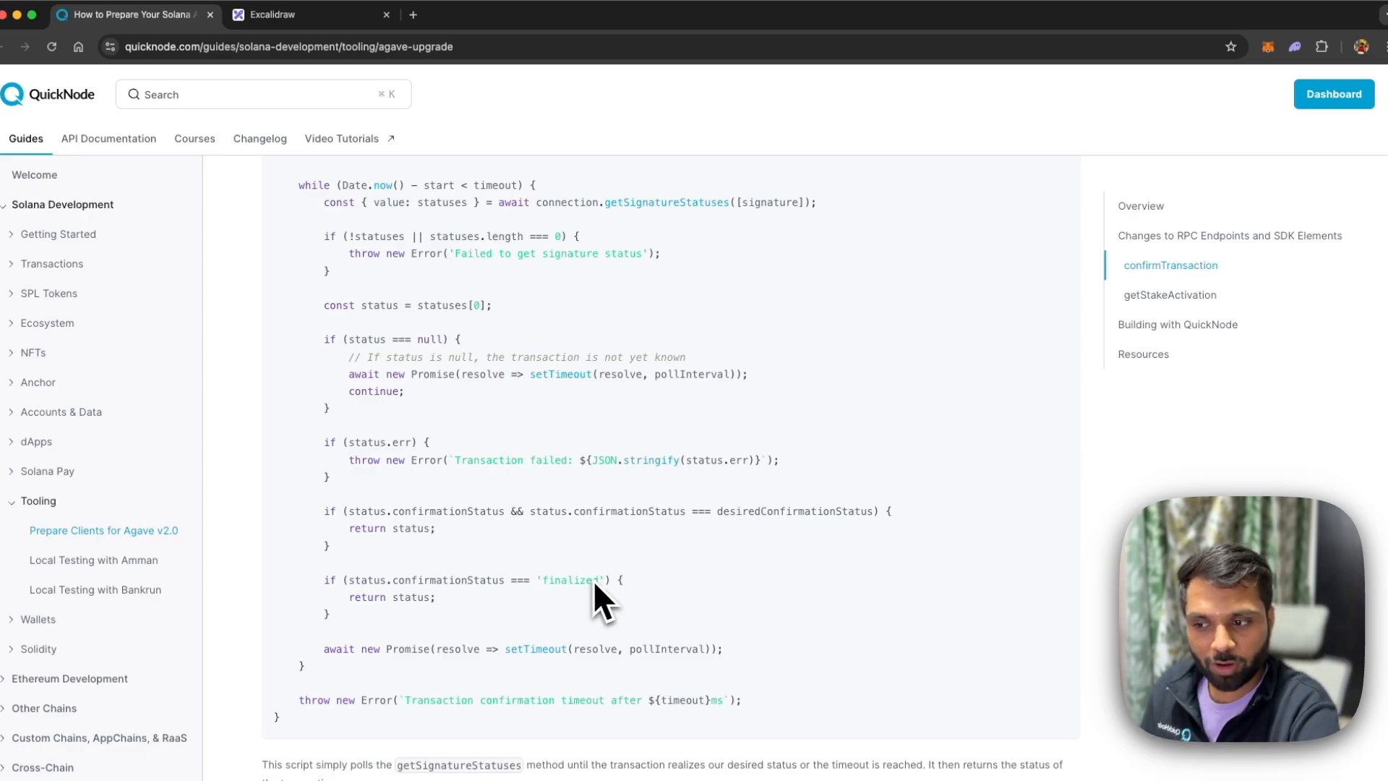
mouse_move(758, 725)
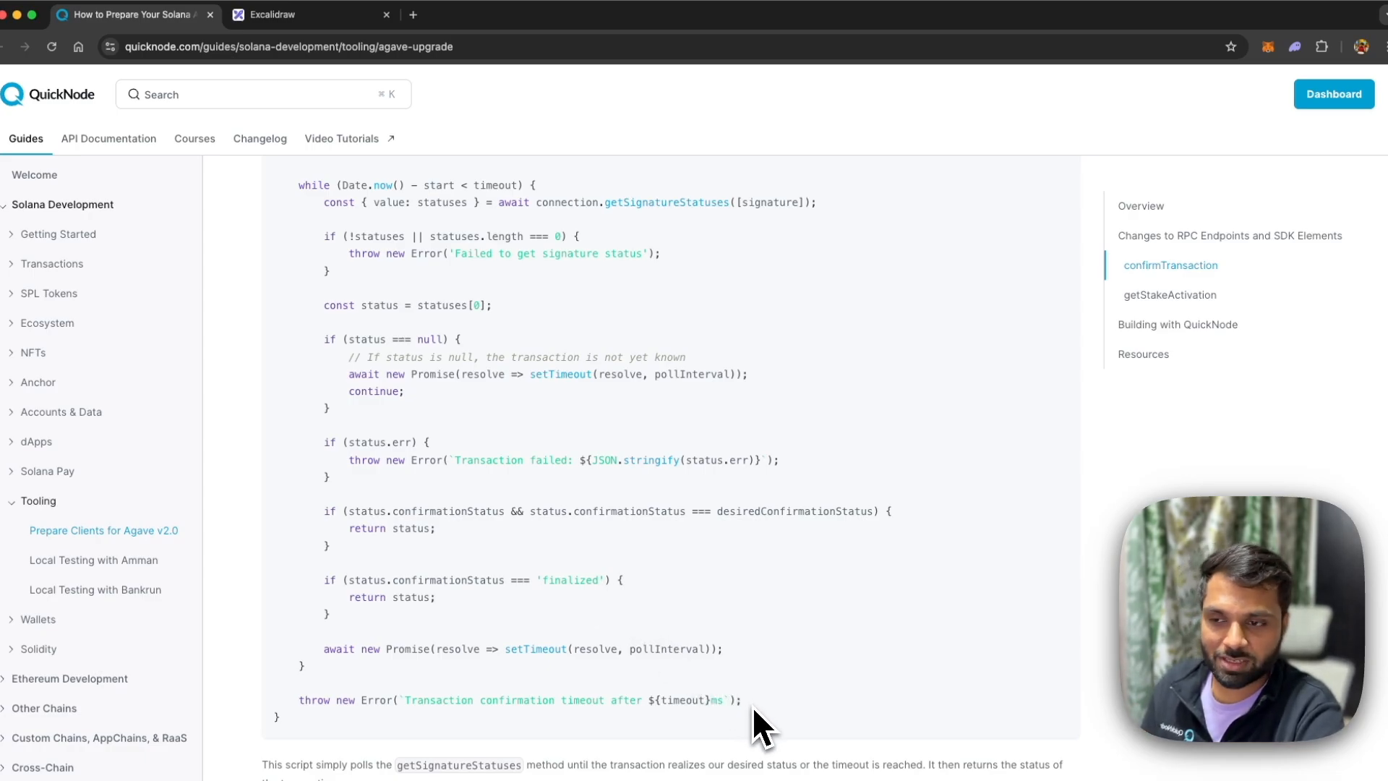
mouse_move(750, 706)
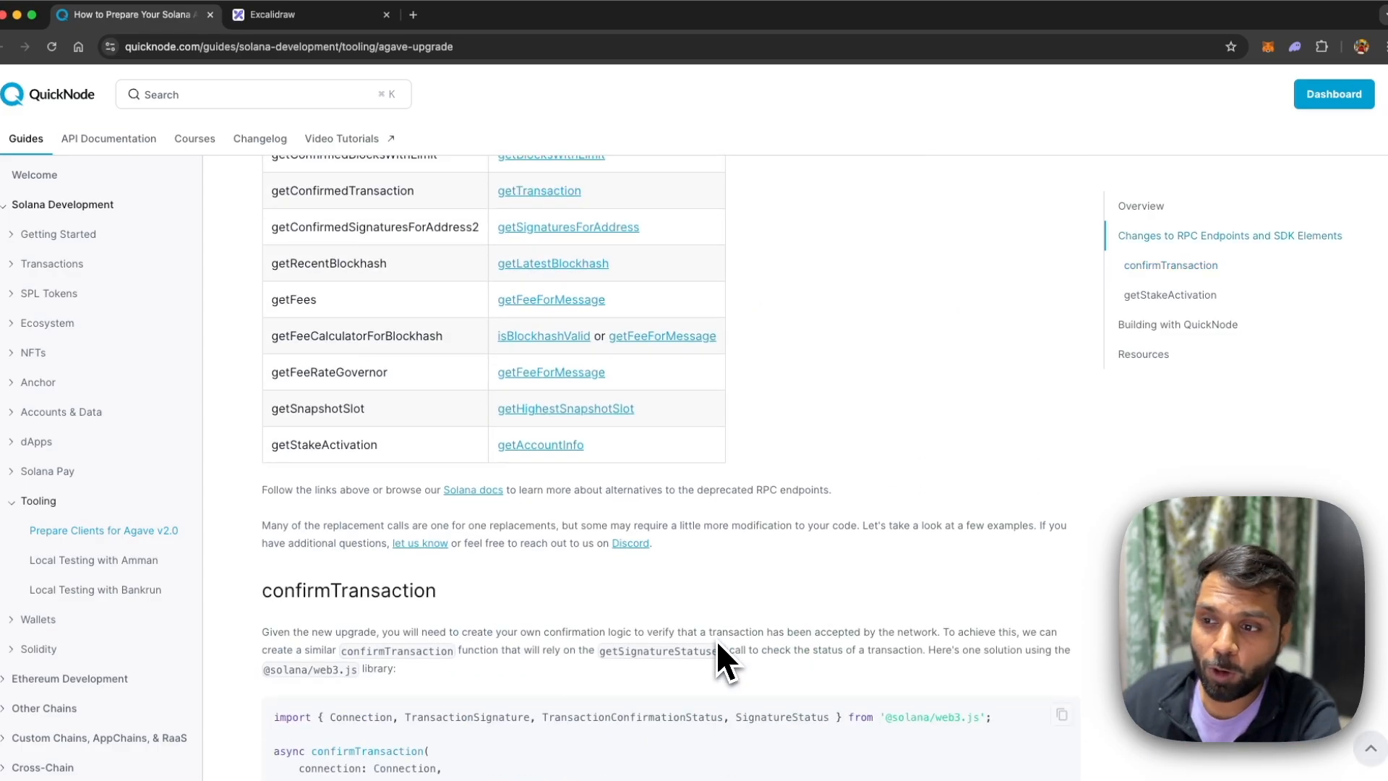
- Scroll back up to the Deprecated v1 API Call table and drag across it
scroll(up, 3)
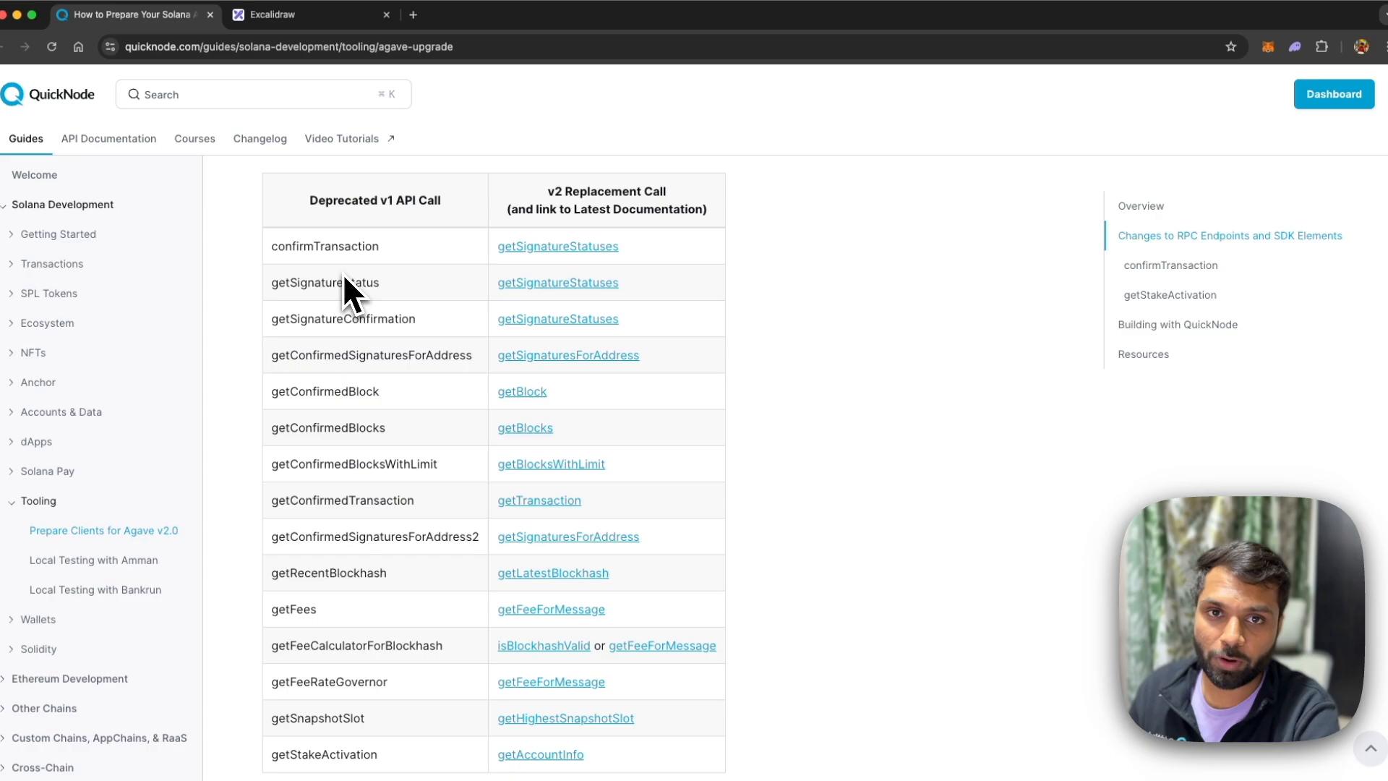
mouse_move(286, 264)
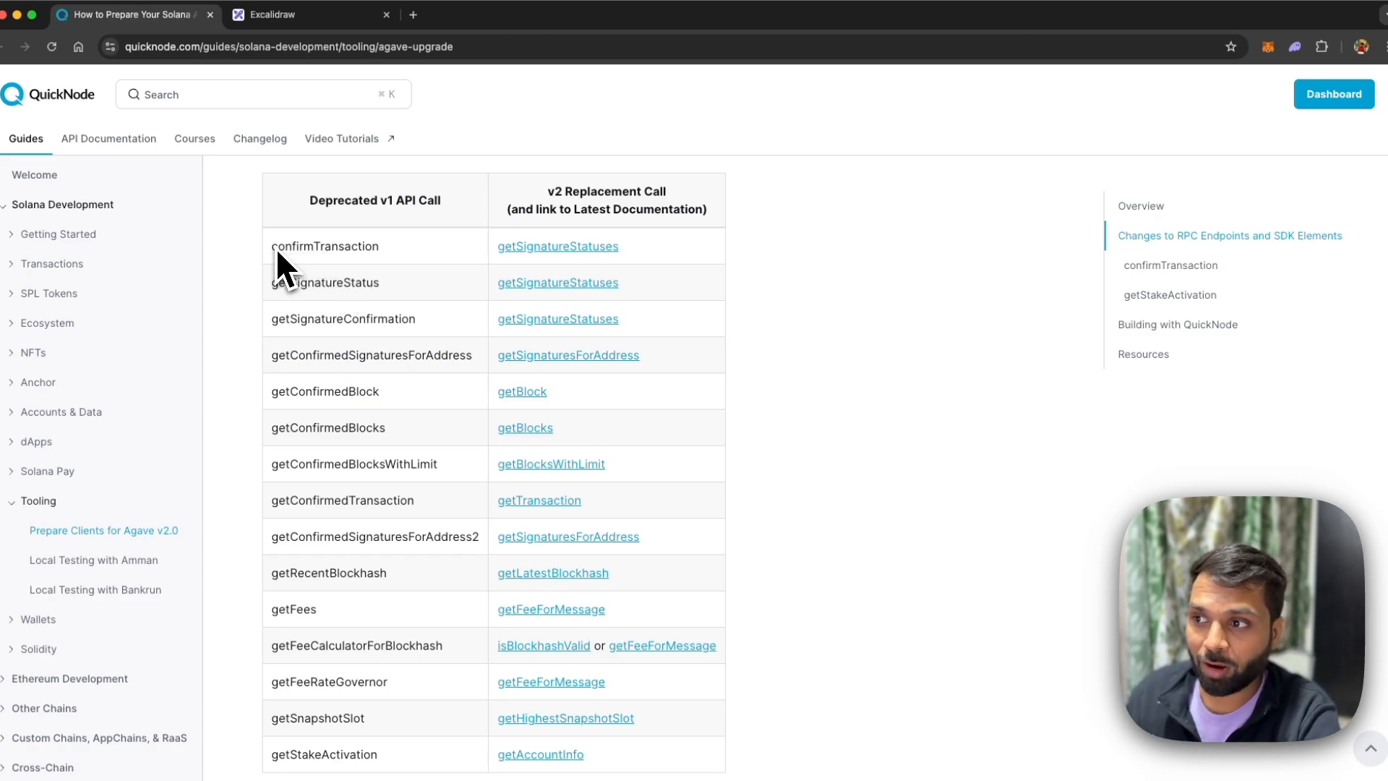
drag(283, 261, 425, 739)
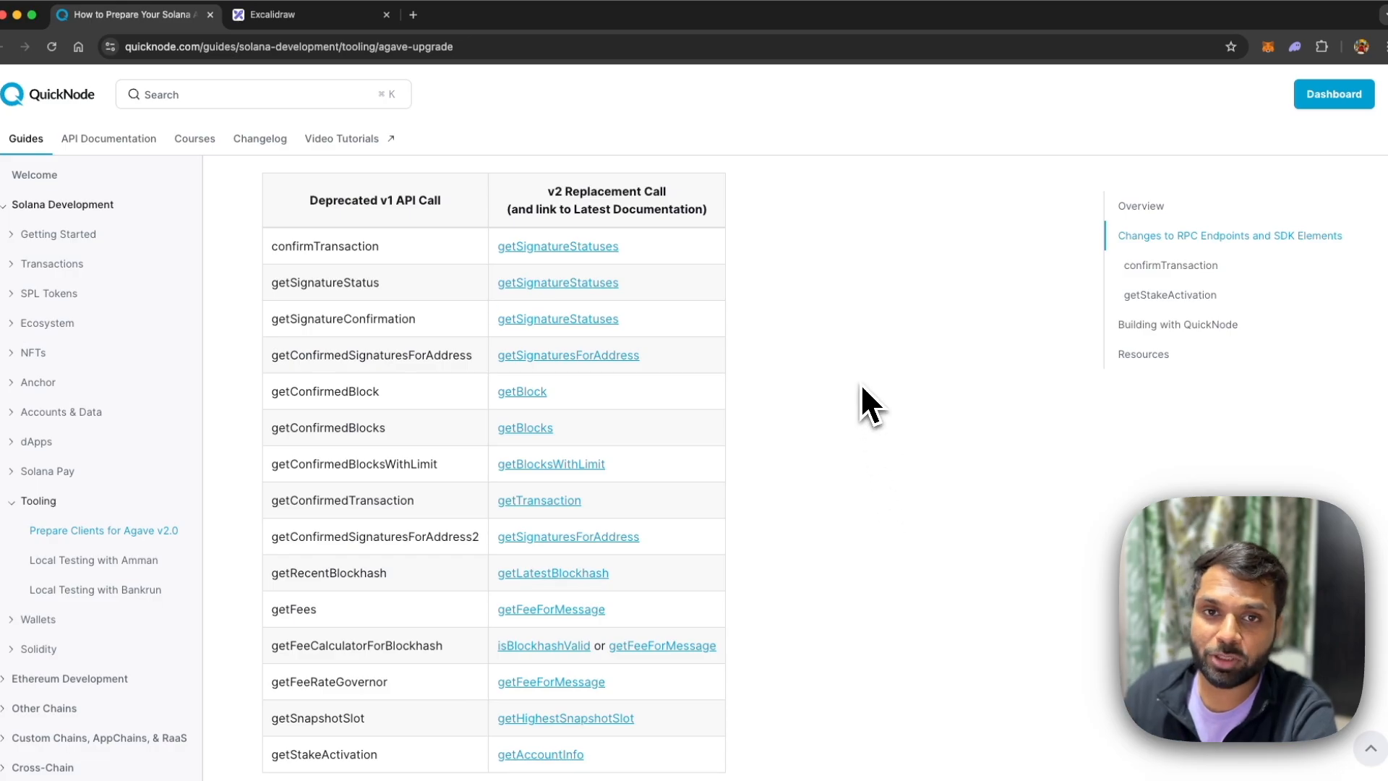
mouse_move(764, 272)
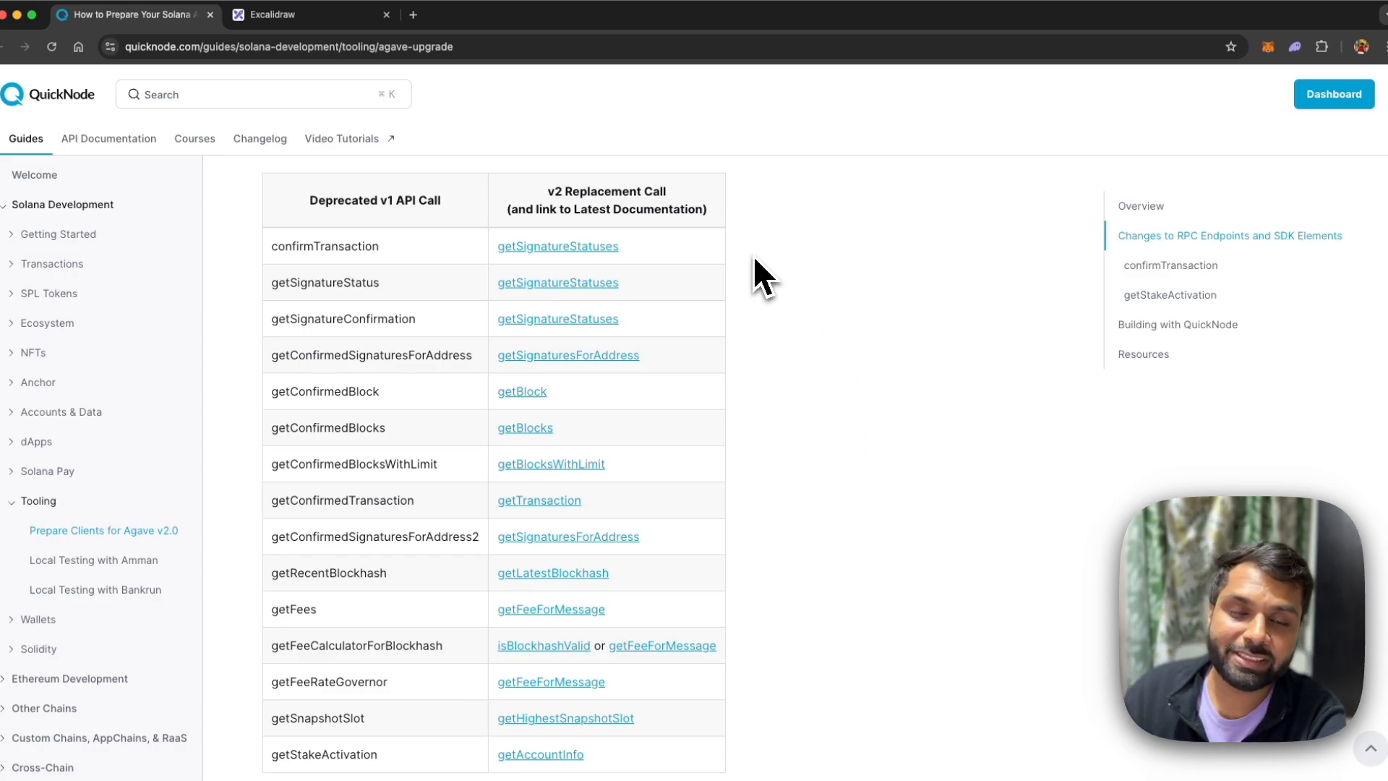